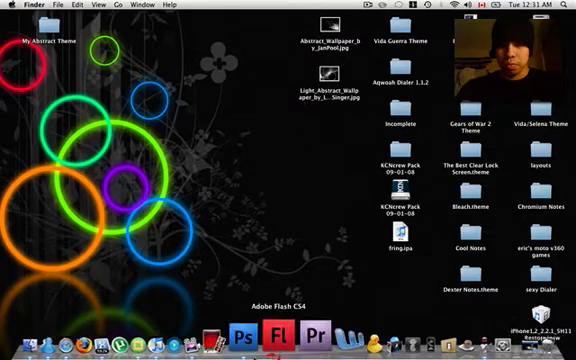
Step: Launch Photoshop CS4 from the Dock and open its File menu
{"action": "left_click", "coordinate": [258, 335]}
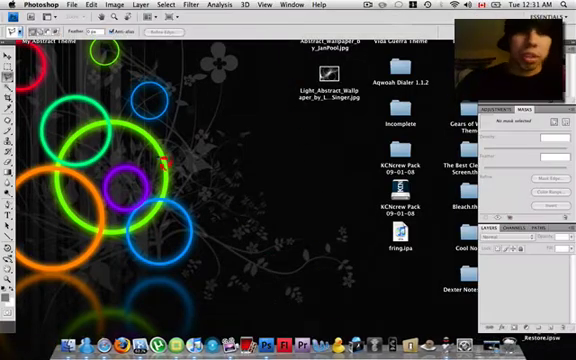
{"action": "left_click", "coordinate": [30, 5]}
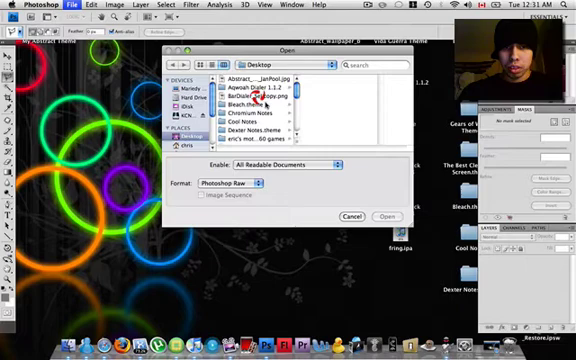
Step: Open the JanPool and LightSinger abstract wallpaper JPGs from the Desktop together
{"action": "left_click", "coordinate": [270, 78]}
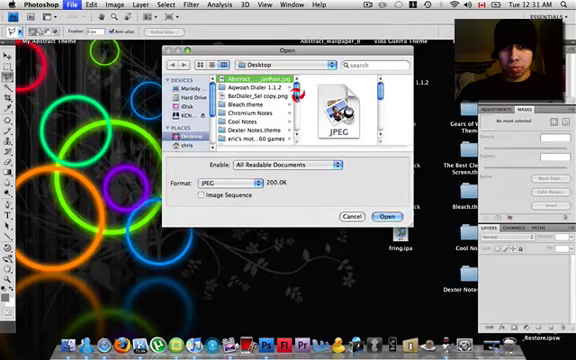
{"action": "left_click", "coordinate": [255, 103]}
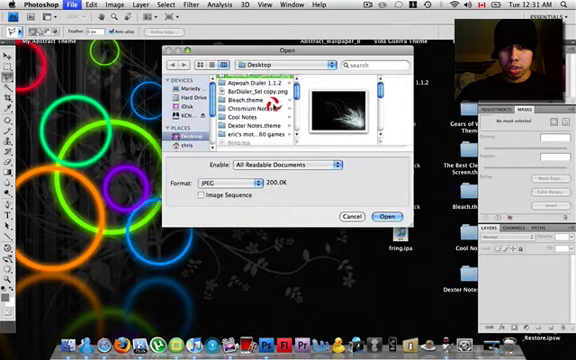
{"action": "scroll", "scroll_direction": "down", "scroll_amount": 3}
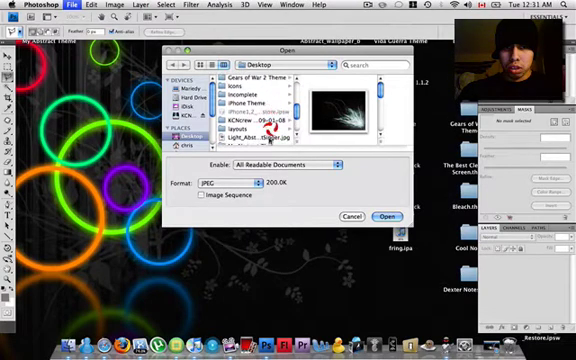
{"action": "left_click", "coordinate": [261, 131]}
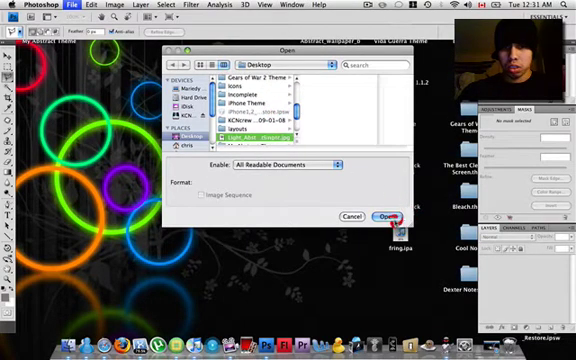
{"action": "left_click", "coordinate": [328, 217]}
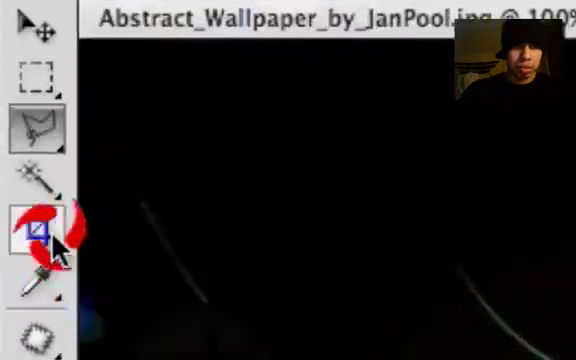
Step: Activate the Crop tool with width 320 px and height 480 px
{"action": "left_click", "coordinate": [38, 227]}
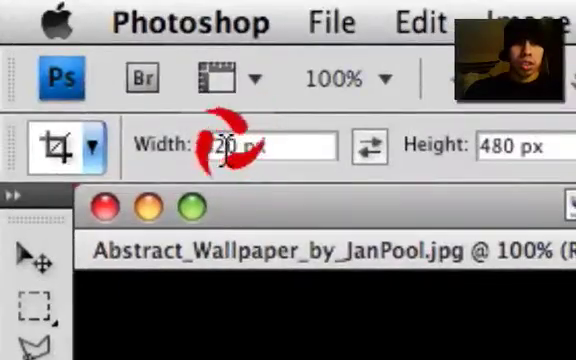
{"action": "type", "text": "320"}
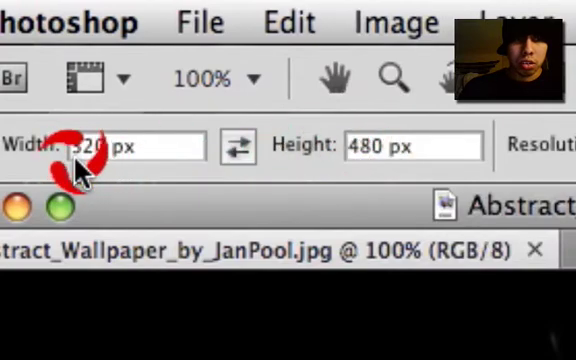
{"action": "mouse_move", "coordinate": [375, 165]}
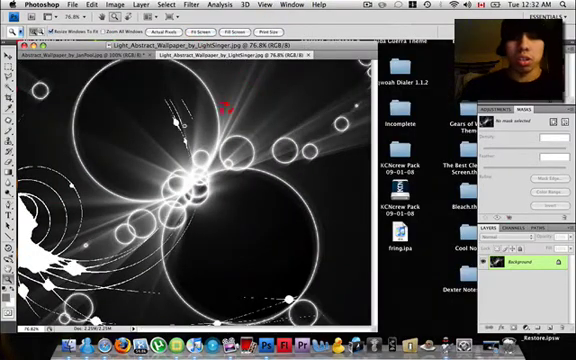
Step: Zoom in on the LightSinger wallpaper with the Zoom tool
{"action": "left_click", "coordinate": [11, 85]}
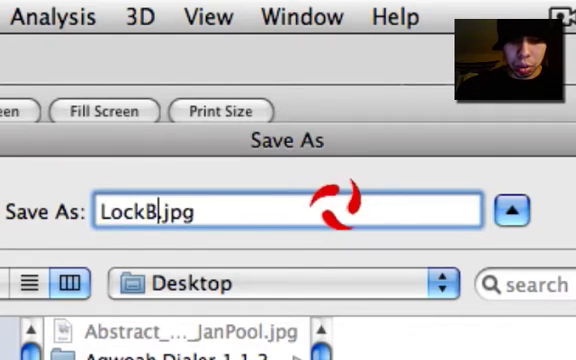
Step: Save the cropped LightSinger image to the Desktop as LockBackground in PNG format
{"action": "type", "text": "a"}
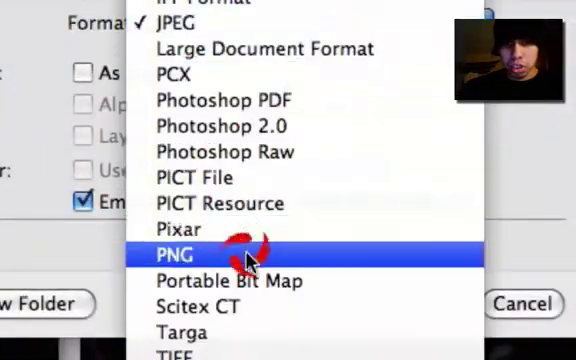
{"action": "left_click", "coordinate": [172, 254]}
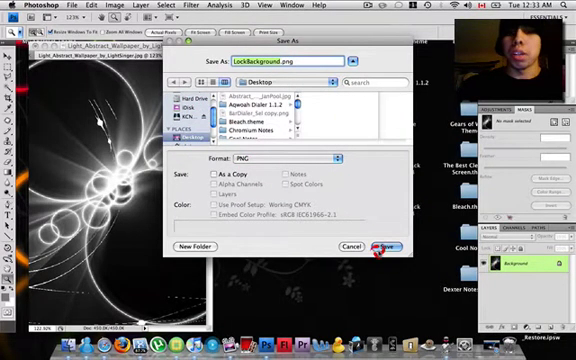
{"action": "left_click", "coordinate": [383, 246]}
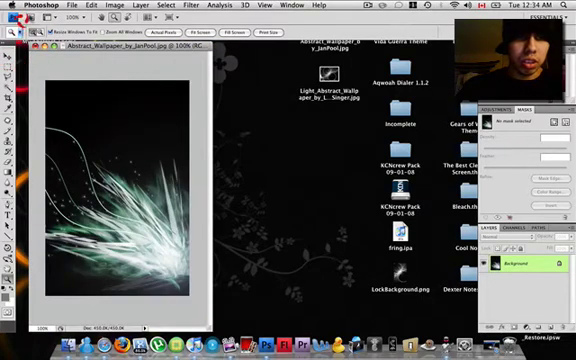
Step: Save the cropped JanPool image via Save As under the name Wallpaper.png
{"action": "left_click", "coordinate": [72, 8]}
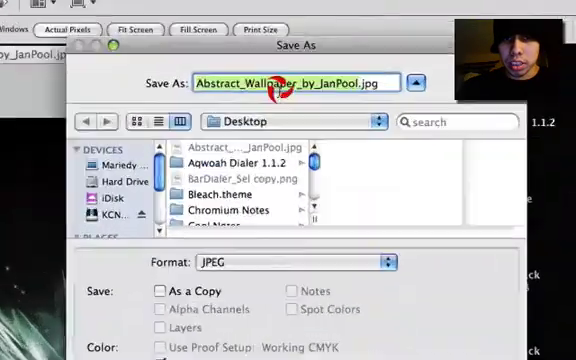
{"action": "type", "text": "Wallpaper.png"}
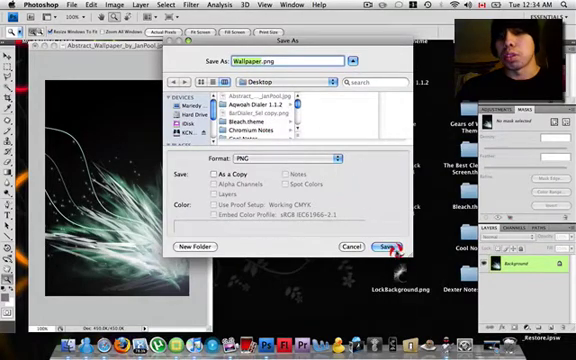
{"action": "left_click", "coordinate": [385, 246]}
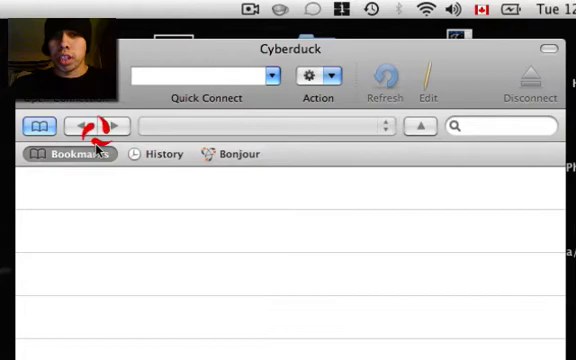
Step: Connect to Knuckles.local over SFTP from History and select Themes in /private/var/stash
{"action": "left_click", "coordinate": [156, 155]}
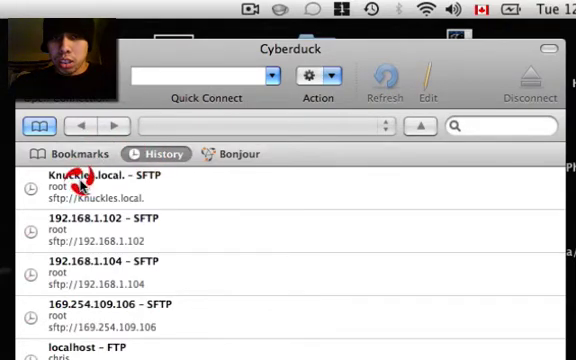
{"action": "double_click", "coordinate": [110, 178]}
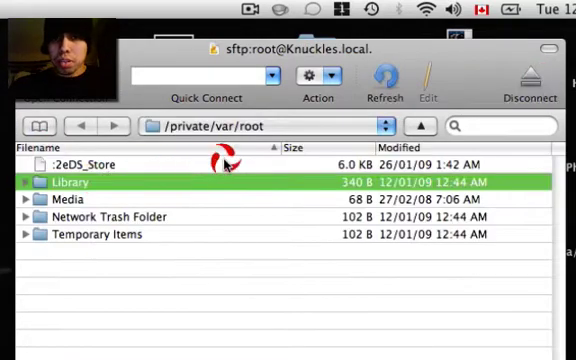
{"action": "double_click", "coordinate": [75, 182]}
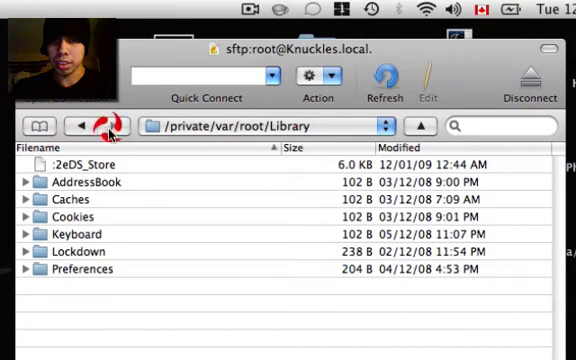
{"action": "left_click", "coordinate": [80, 125]}
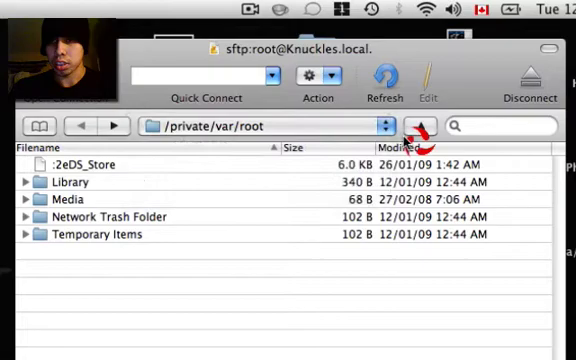
{"action": "left_click", "coordinate": [77, 127]}
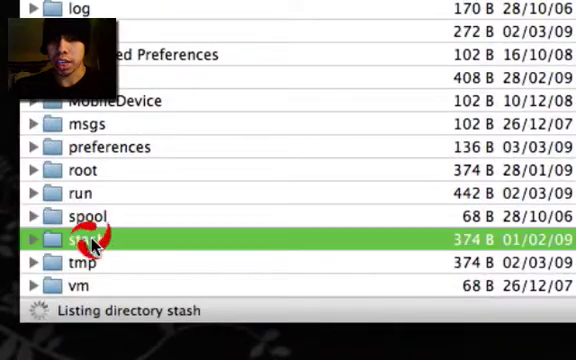
{"action": "double_click", "coordinate": [88, 243]}
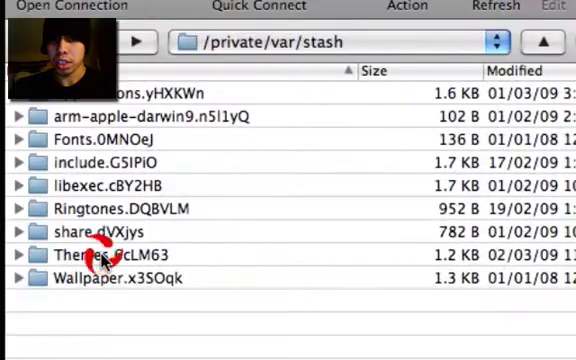
{"action": "left_click", "coordinate": [110, 255]}
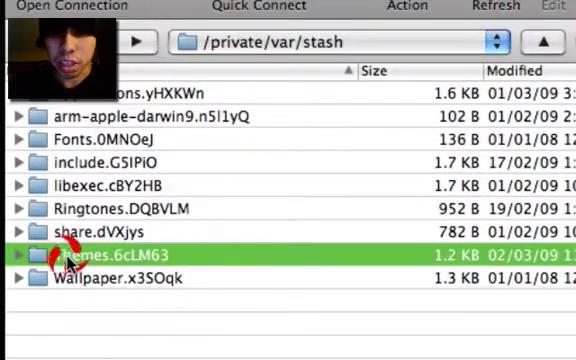